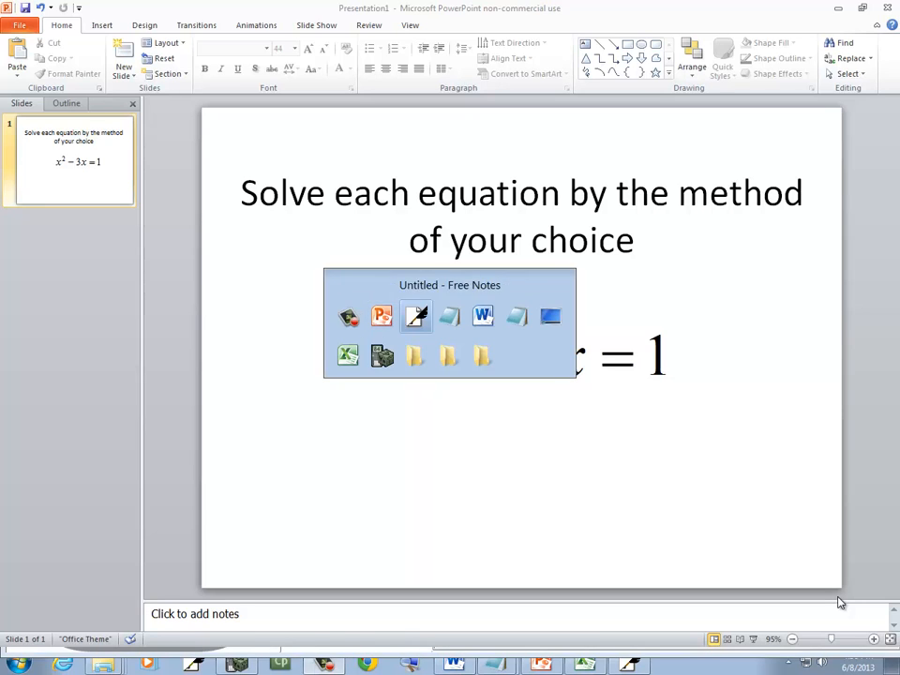
Step: Bring the Free Notes page with x²−3x=1 to the front
click(416, 317)
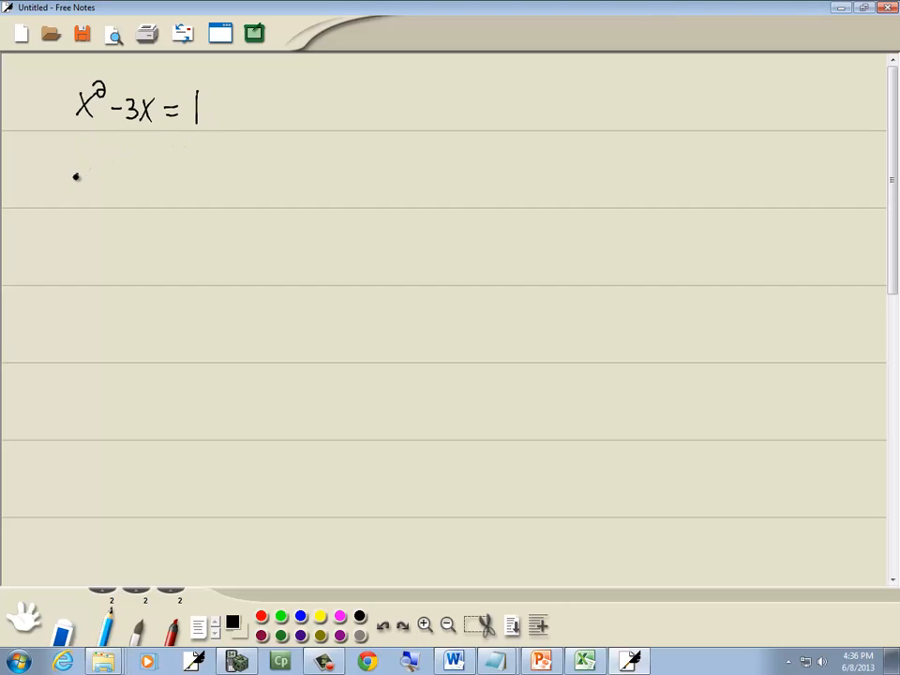
Step: Handwrite x²−3x−1=0 on the line below the original equation
drag(75, 164, 136, 164)
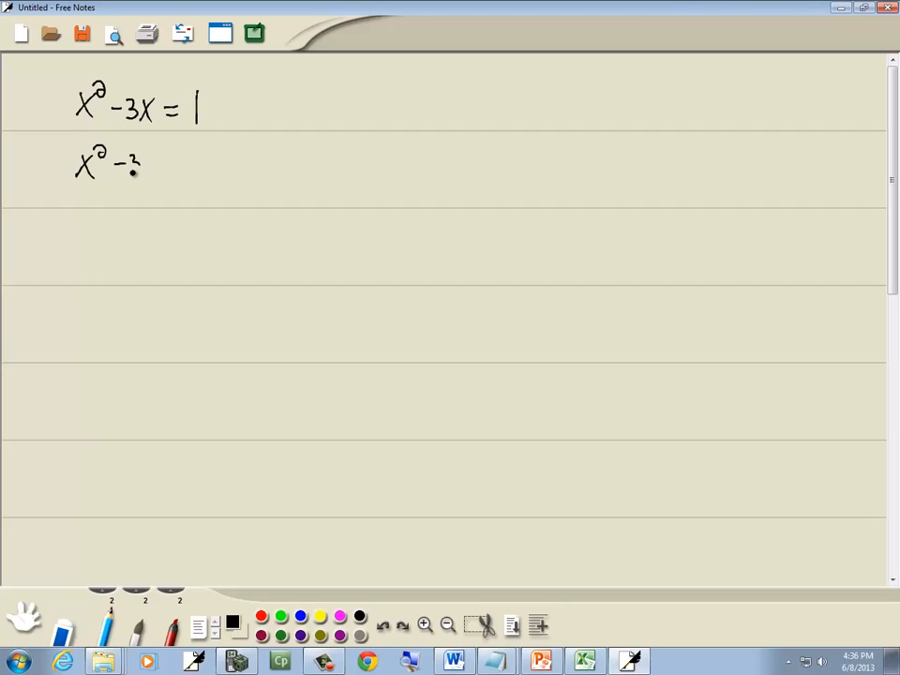
drag(122, 164, 216, 167)
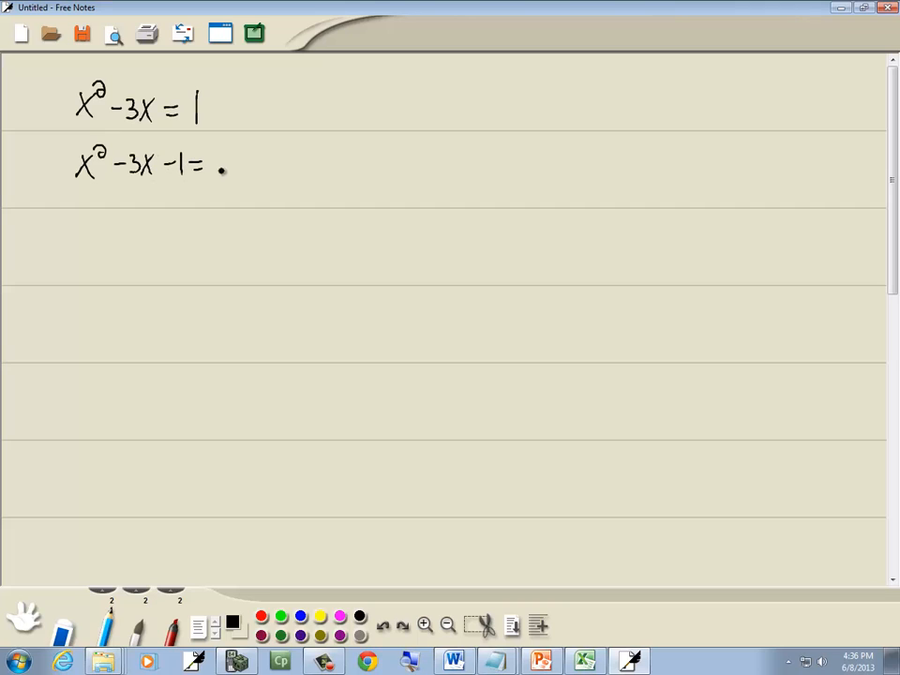
text(0)
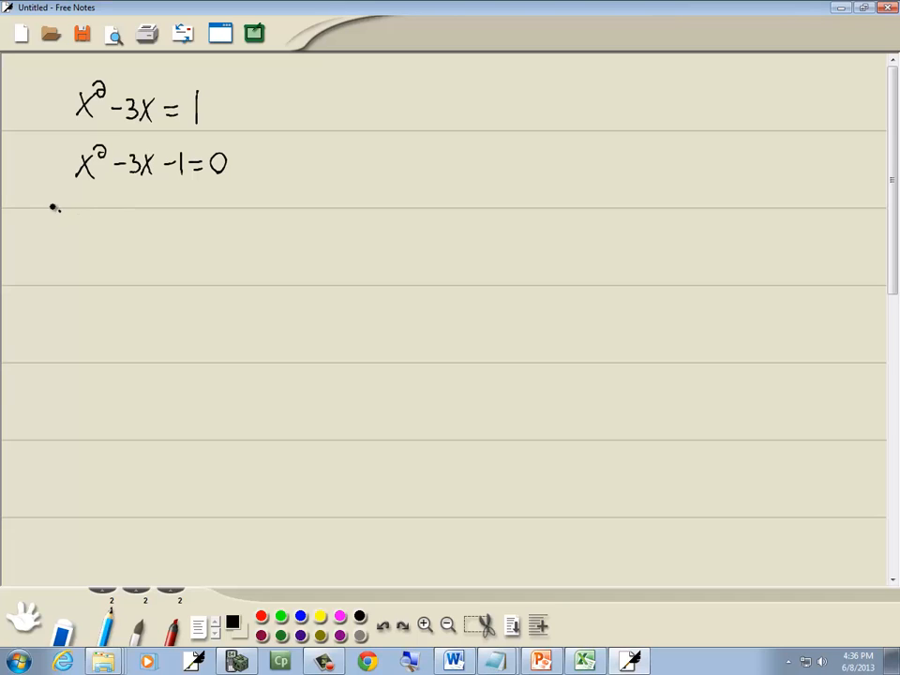
Step: Write a=1, b=−3, c=−1, the quadratic formula, and begin substituting
drag(42, 215, 104, 216)
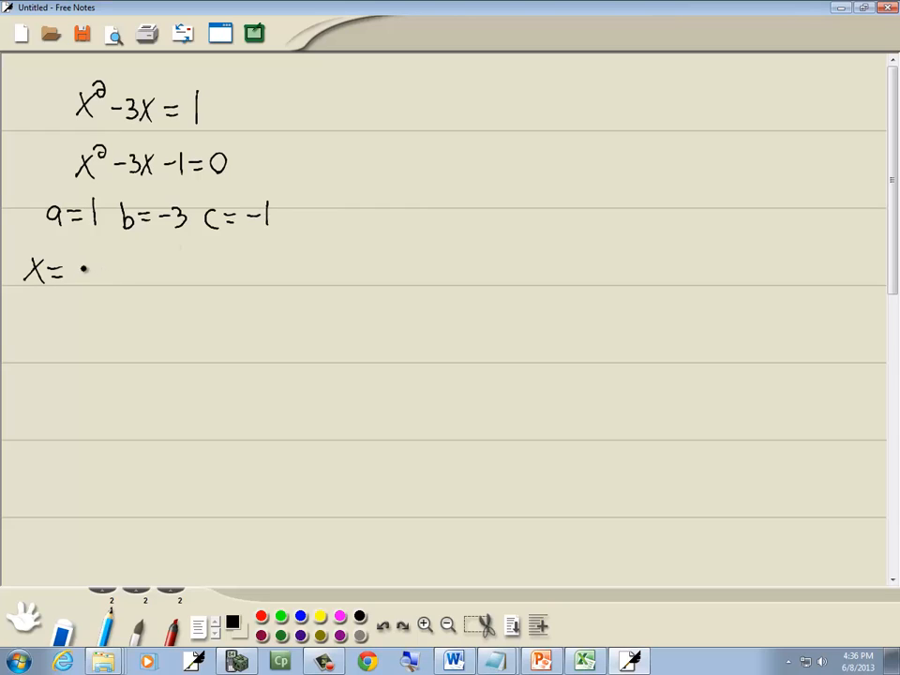
drag(84, 270, 160, 272)
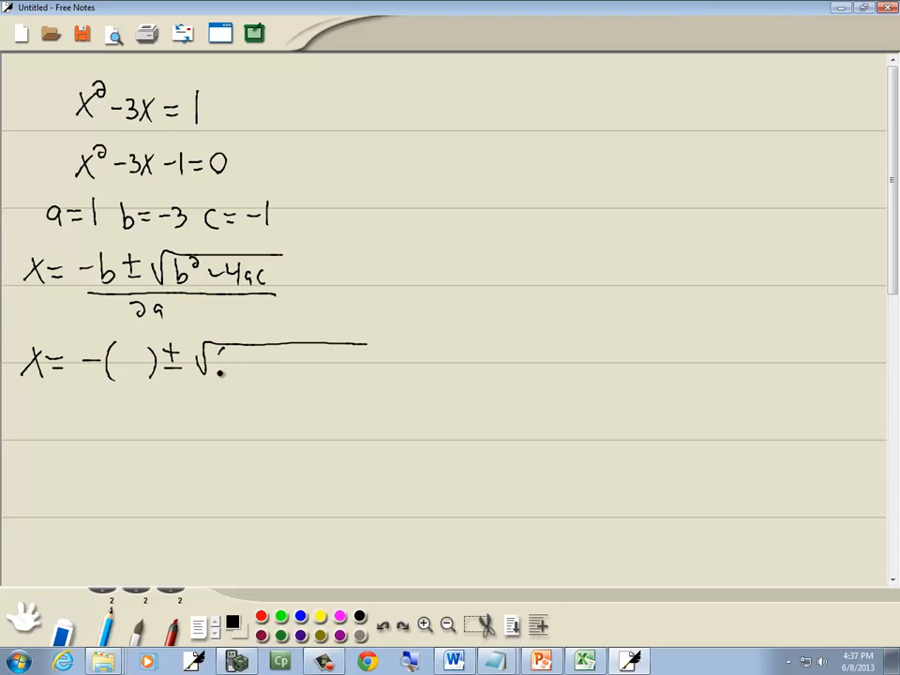
Step: Substitute −3, 1 and −1 over the fraction bar, simplifying to (3±√(9+4))/2
drag(215, 366, 323, 361)
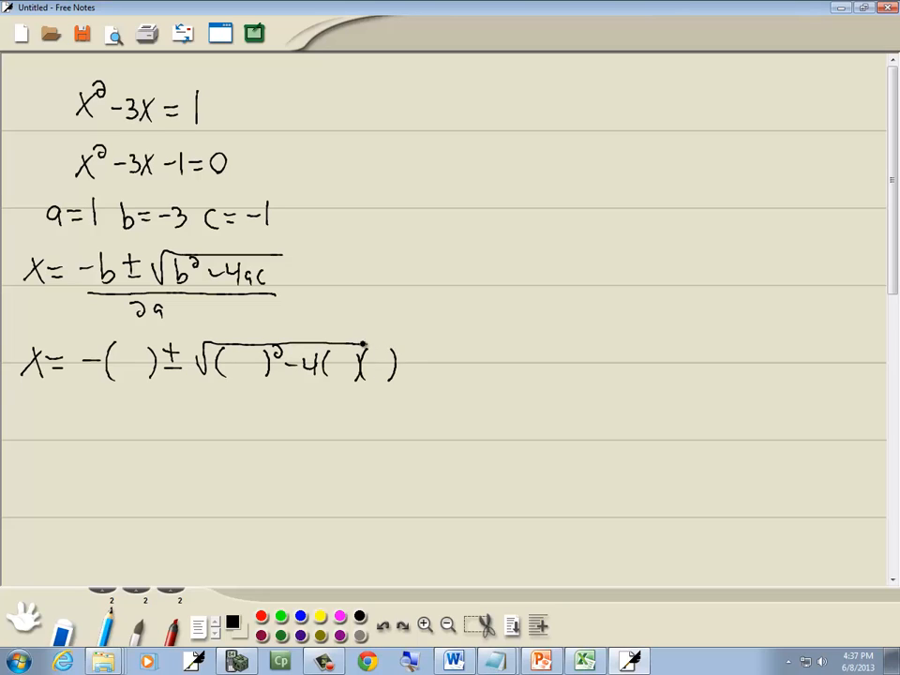
drag(89, 385, 394, 385)
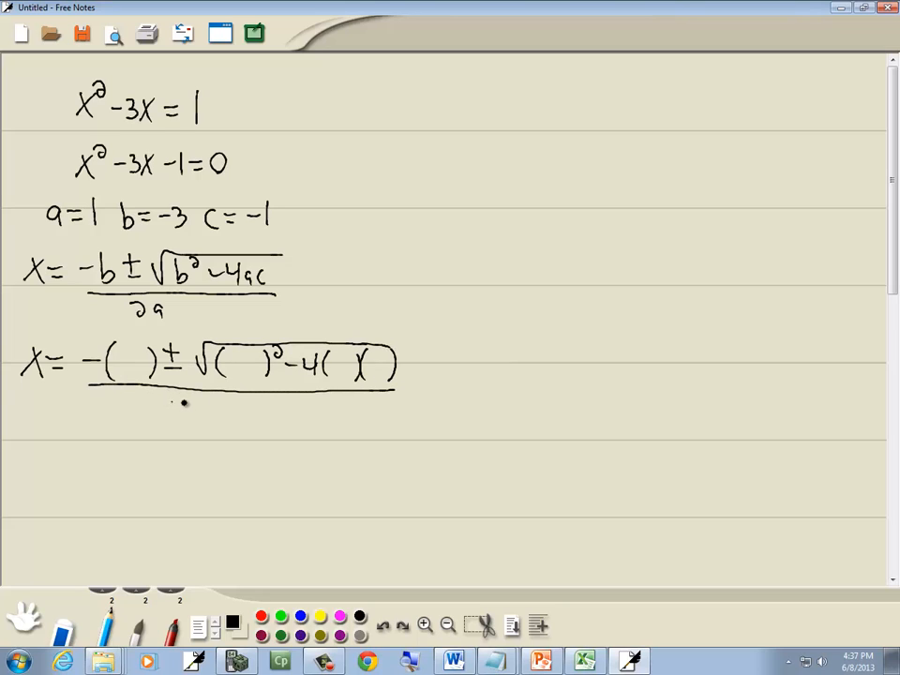
drag(173, 408, 229, 418)
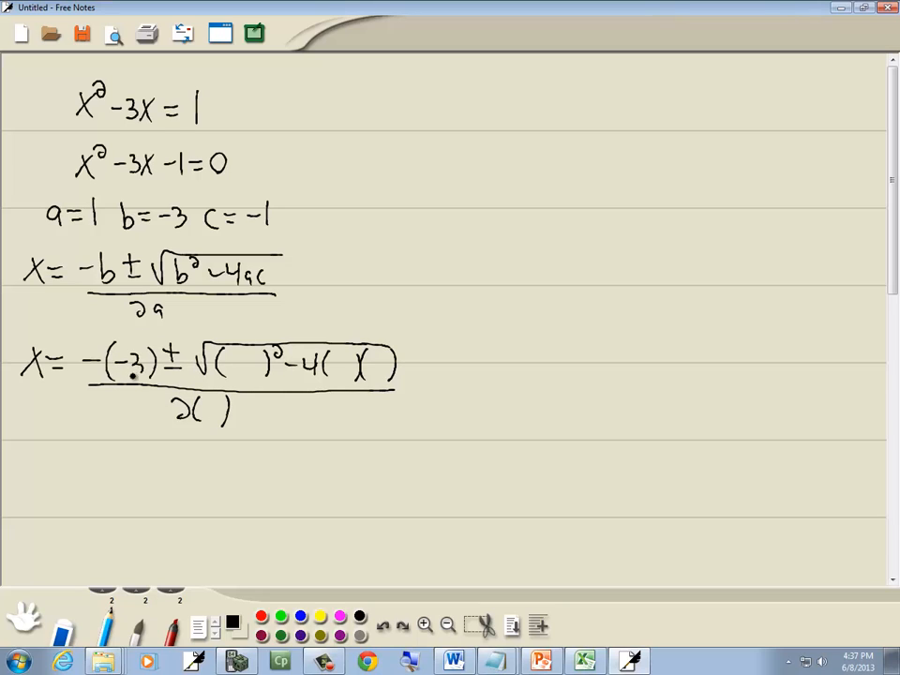
text(-3)
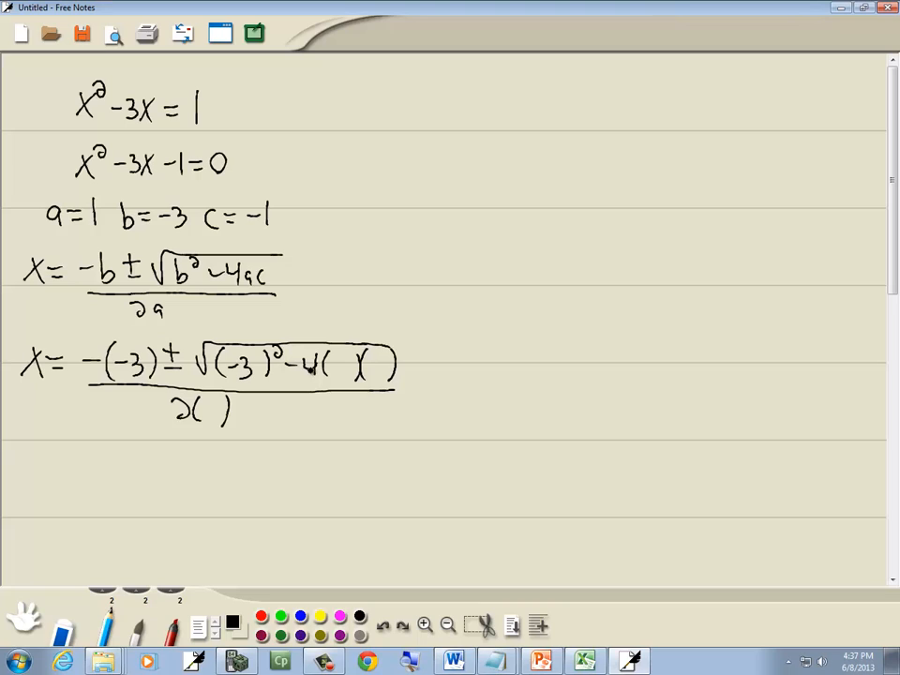
text(1)
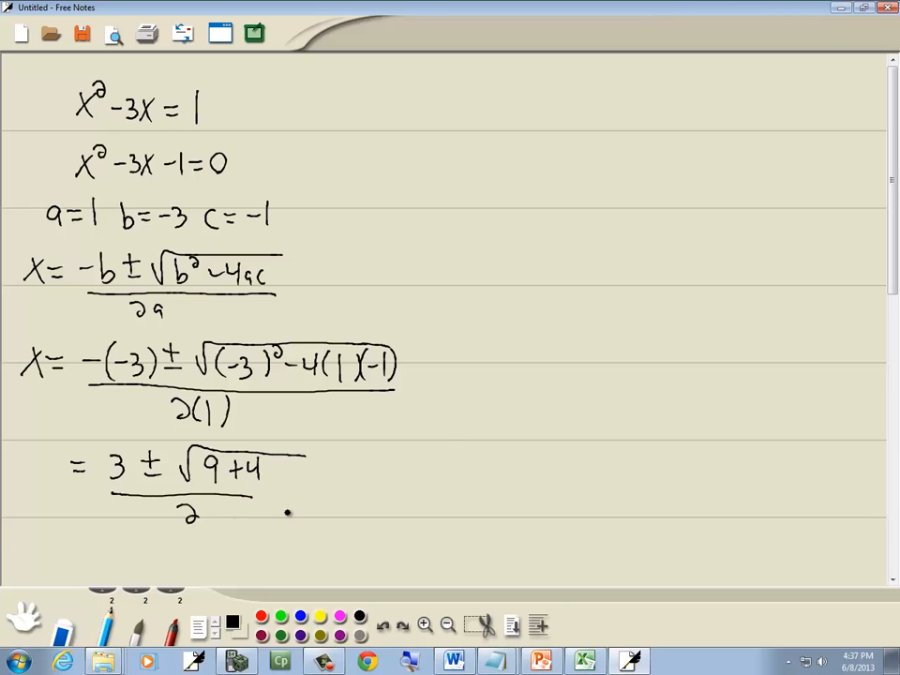
Step: Draw an arrow to (3±√13)/2 and circle it as the final answer
drag(291, 511, 497, 235)
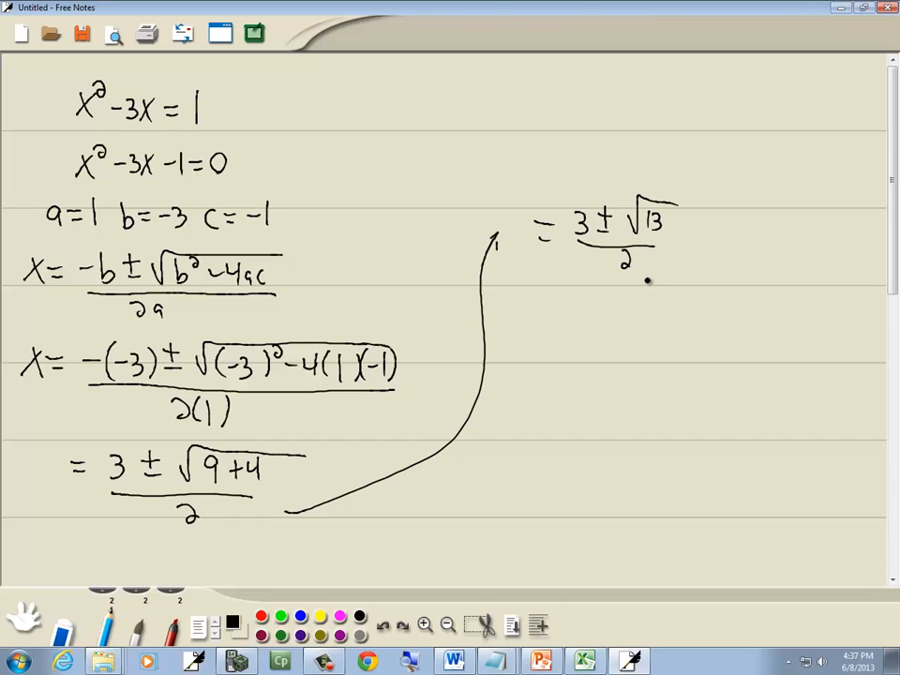
drag(647, 272, 708, 244)
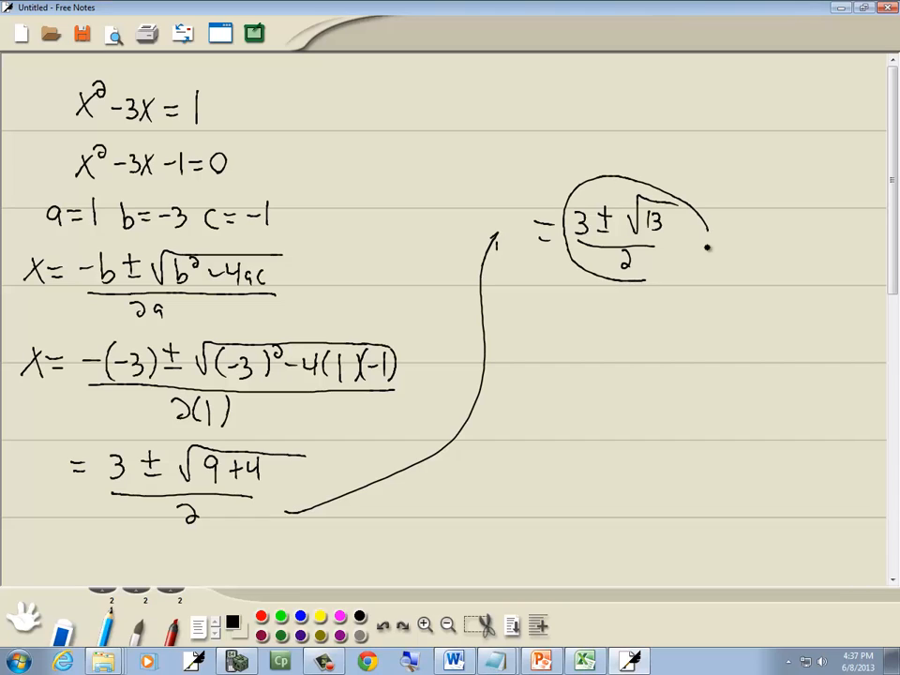